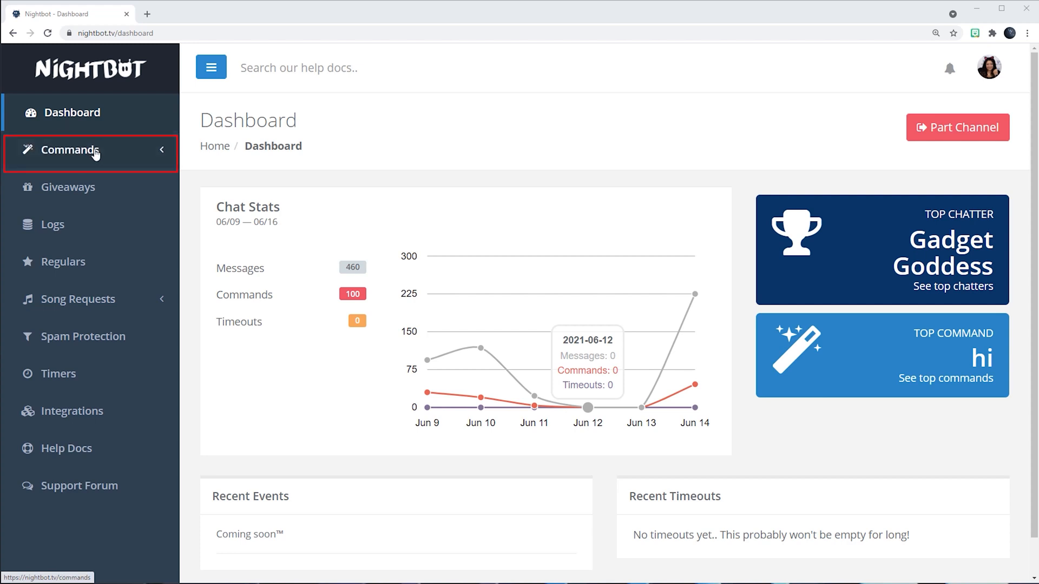
Expand Commands in the sidebar to reveal Custom and Default.
click(73, 150)
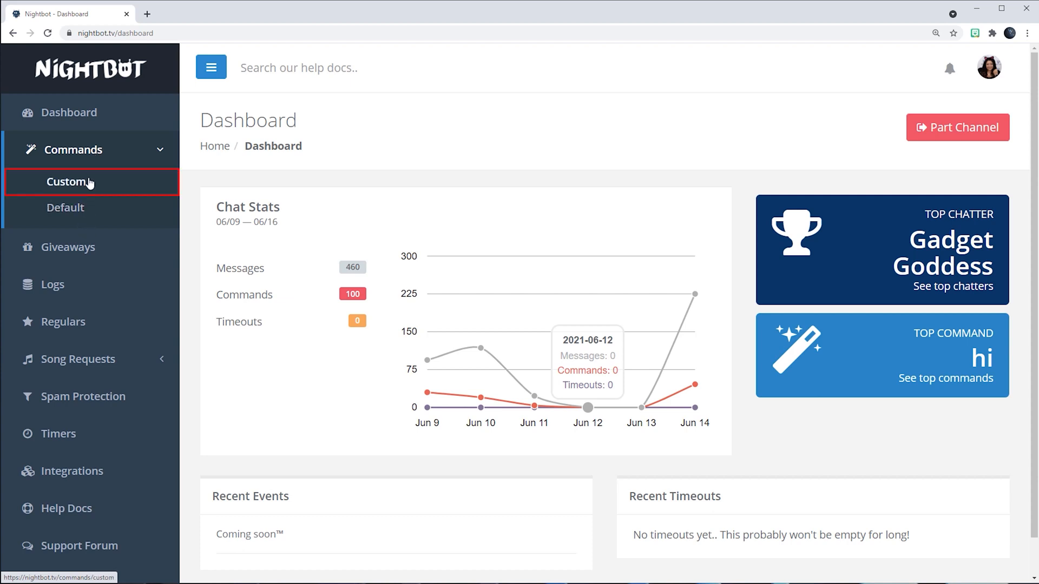
Open the Custom commands page from the Commands submenu.
click(65, 182)
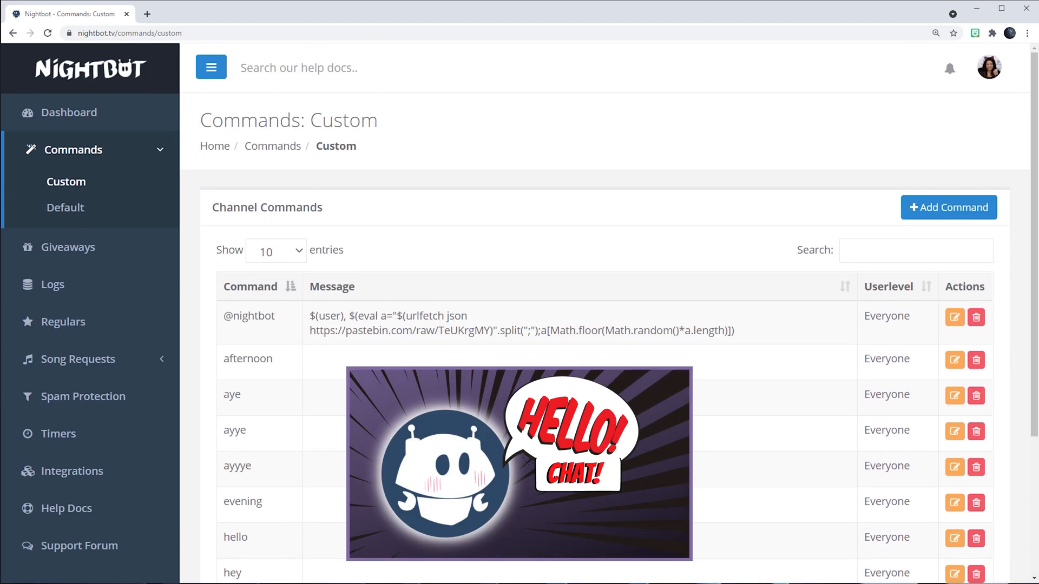
mouse_move(335, 375)
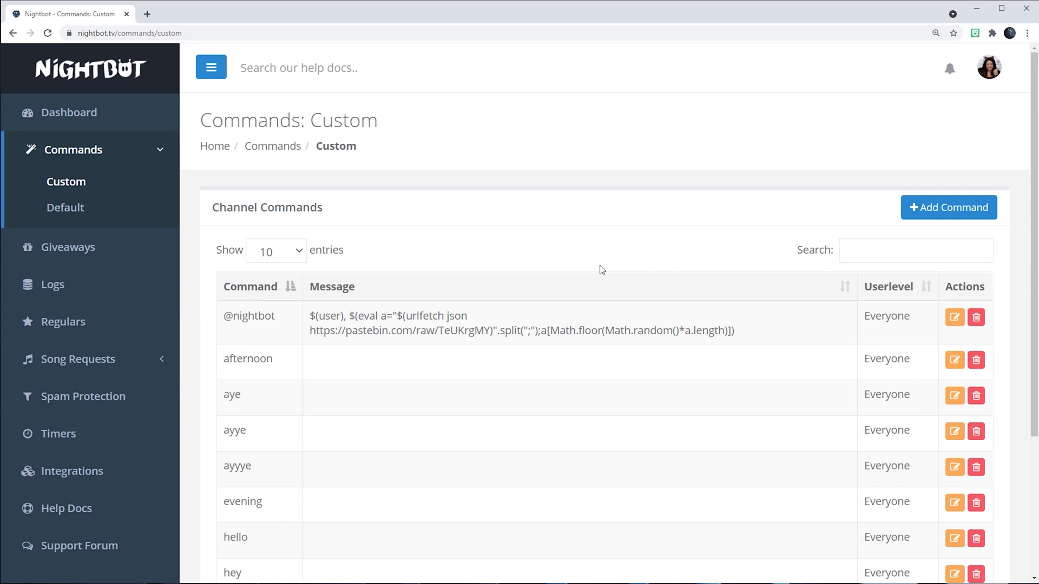
mouse_move(922, 221)
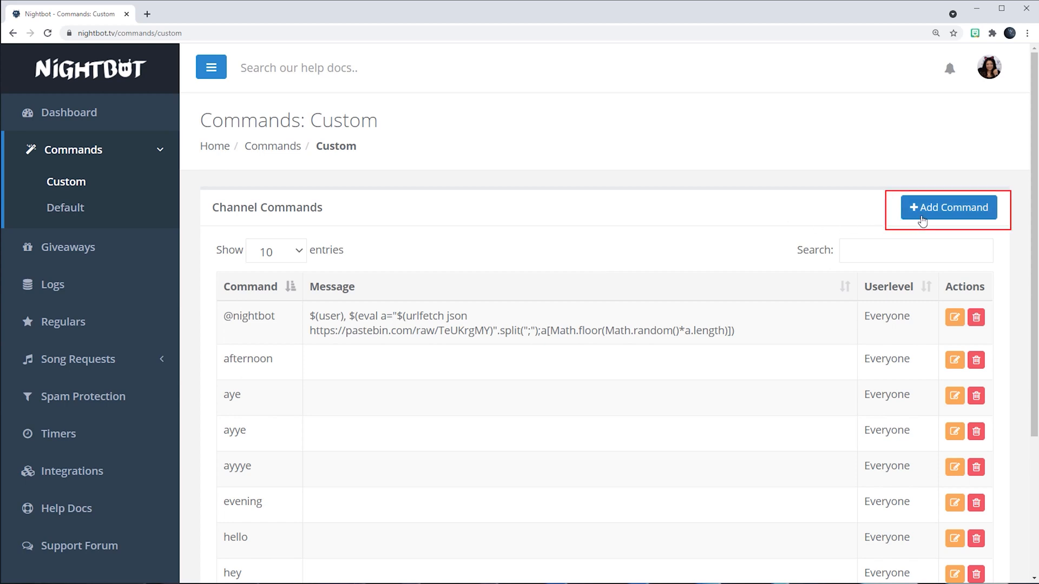
Add a new command and name it !dadjoke.
click(949, 207)
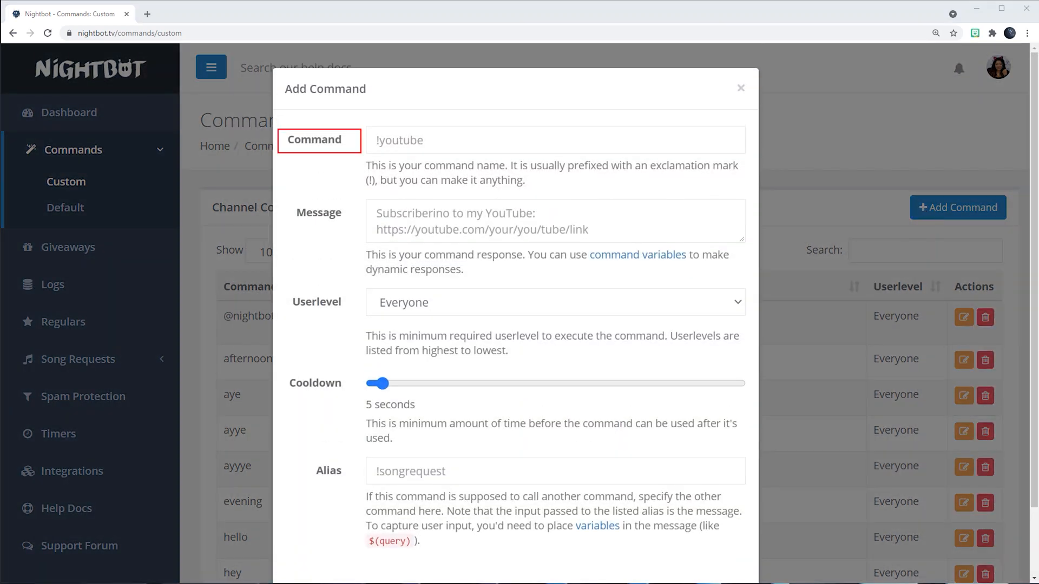
text(!dadjoke)
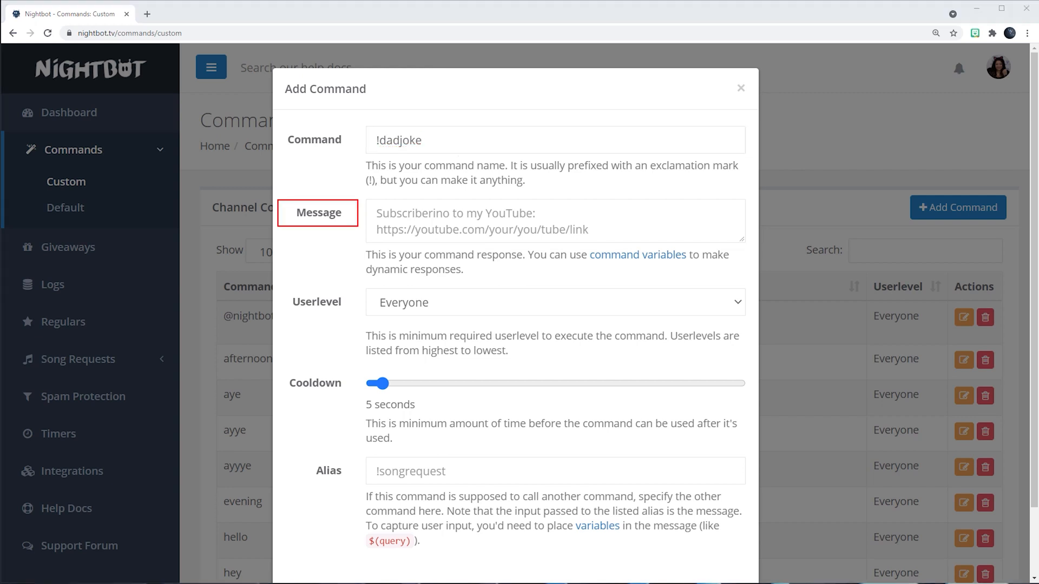
text($(user): $(urlfetch https://api.scorpstuff.com/dadjokes.php))
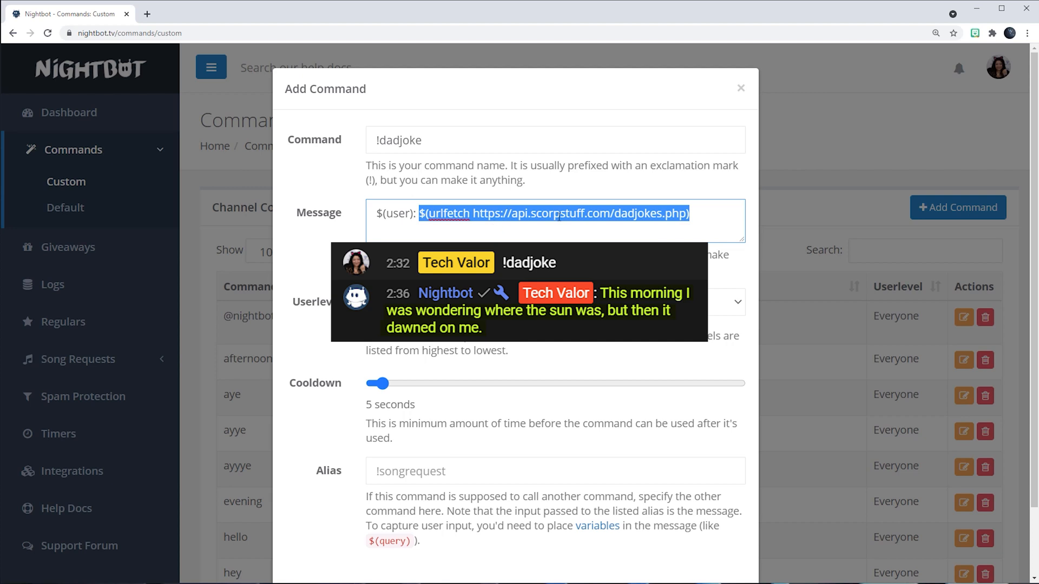
click(722, 228)
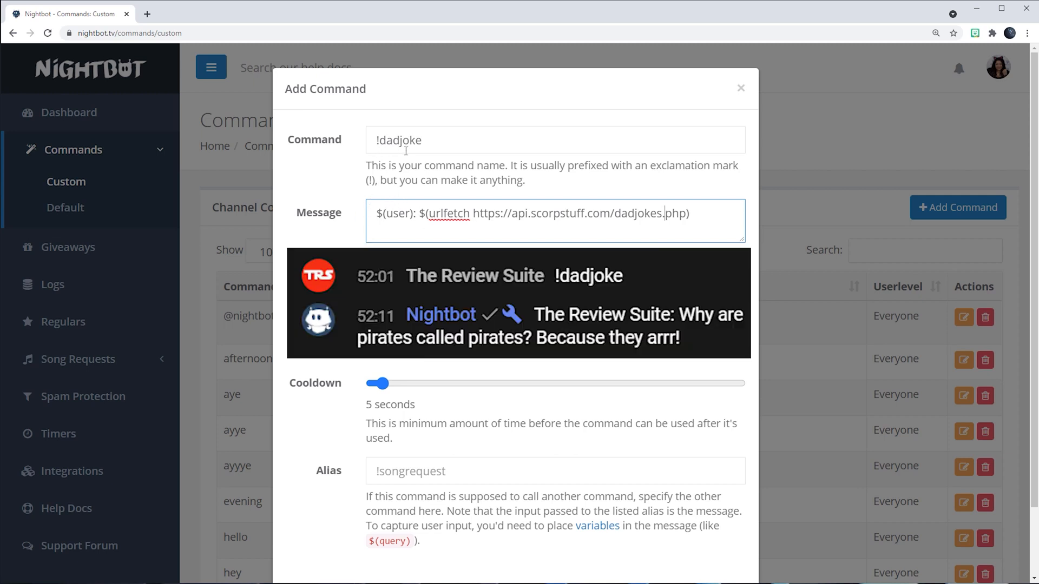
mouse_move(342, 199)
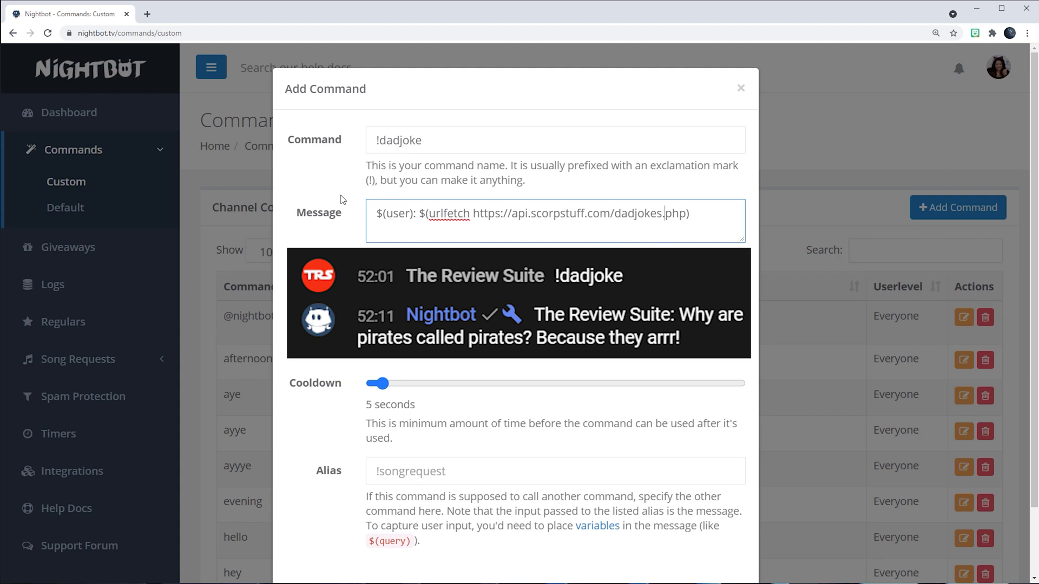
mouse_move(392, 193)
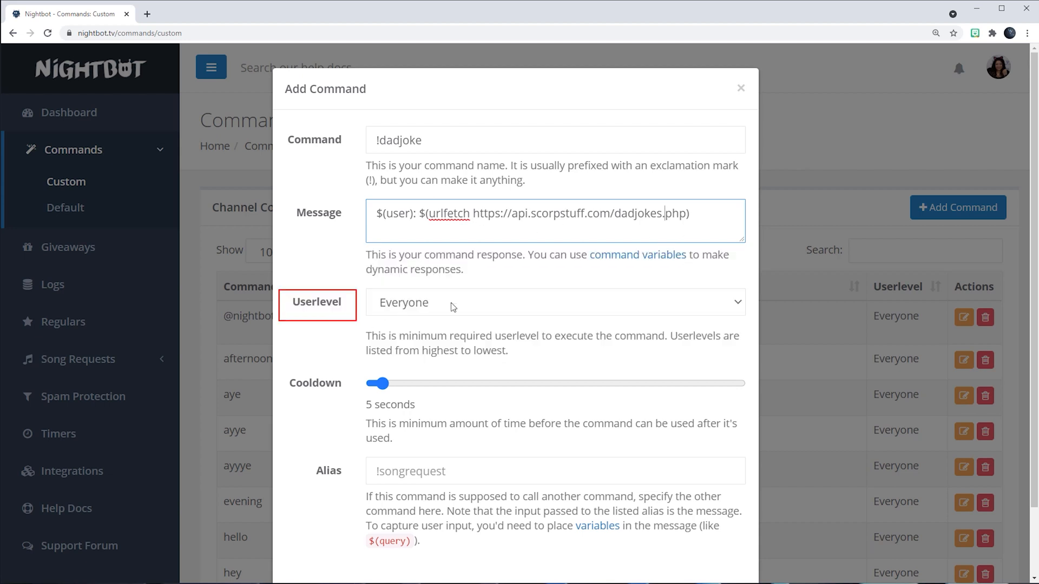
mouse_move(439, 310)
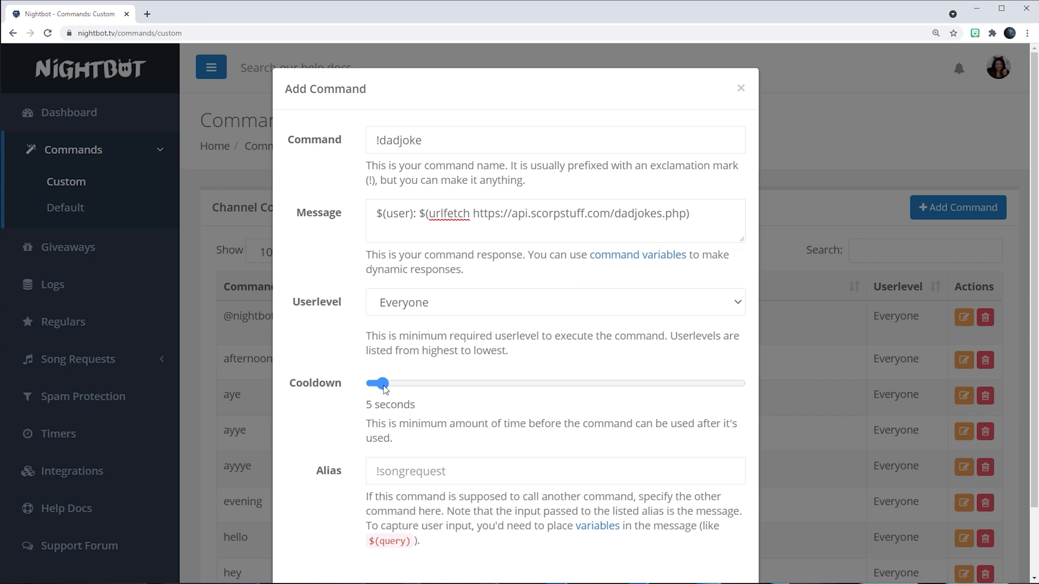
drag(379, 383, 708, 383)
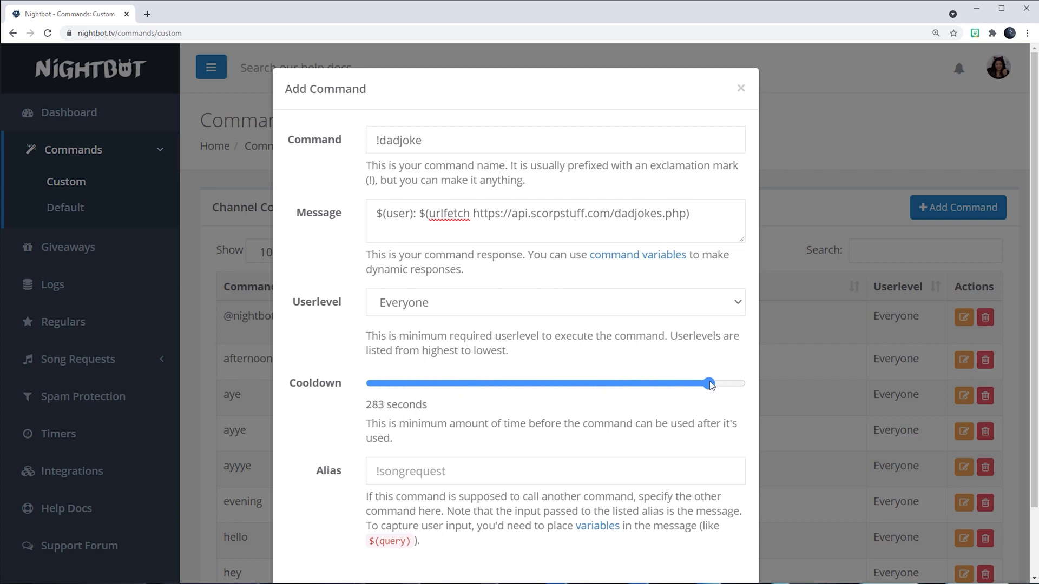
drag(709, 383, 715, 384)
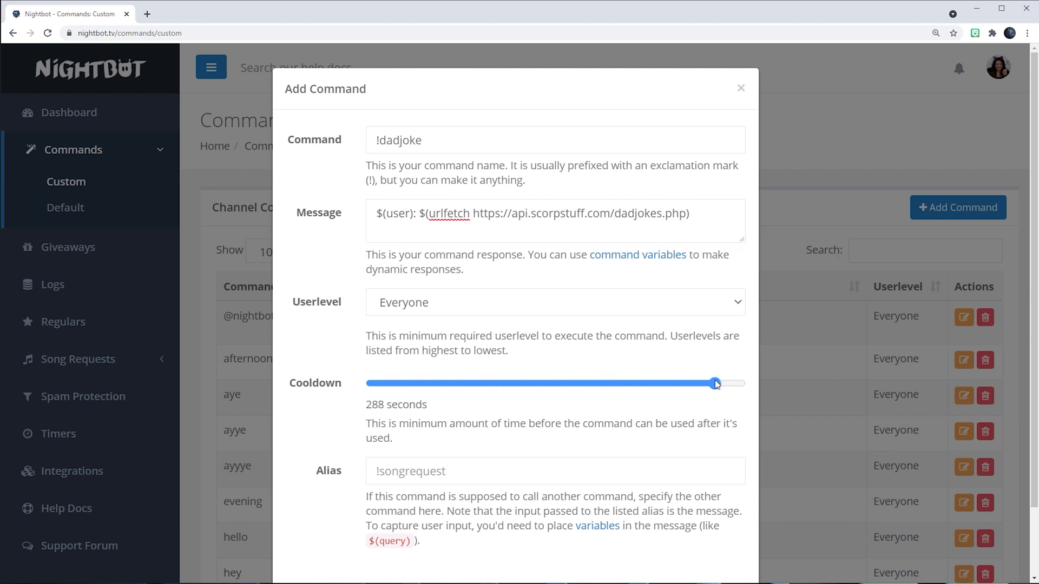
drag(714, 383, 723, 383)
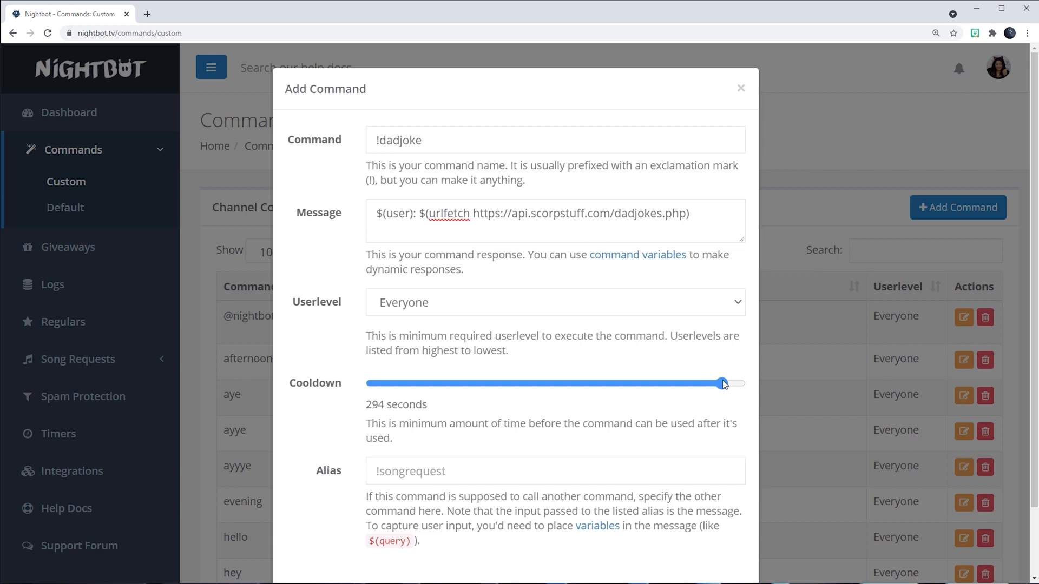
drag(721, 383, 514, 384)
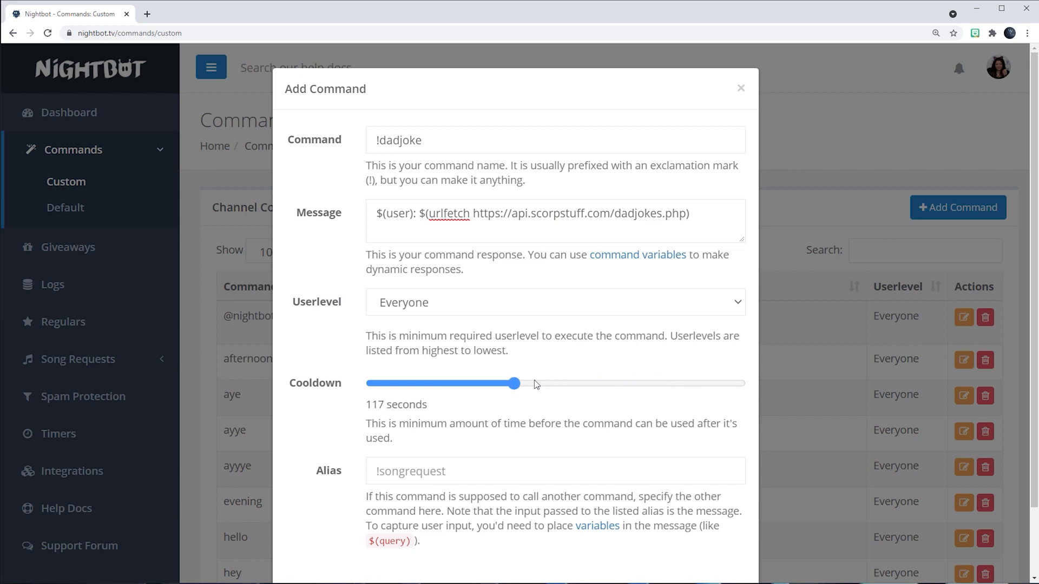
drag(515, 384, 377, 384)
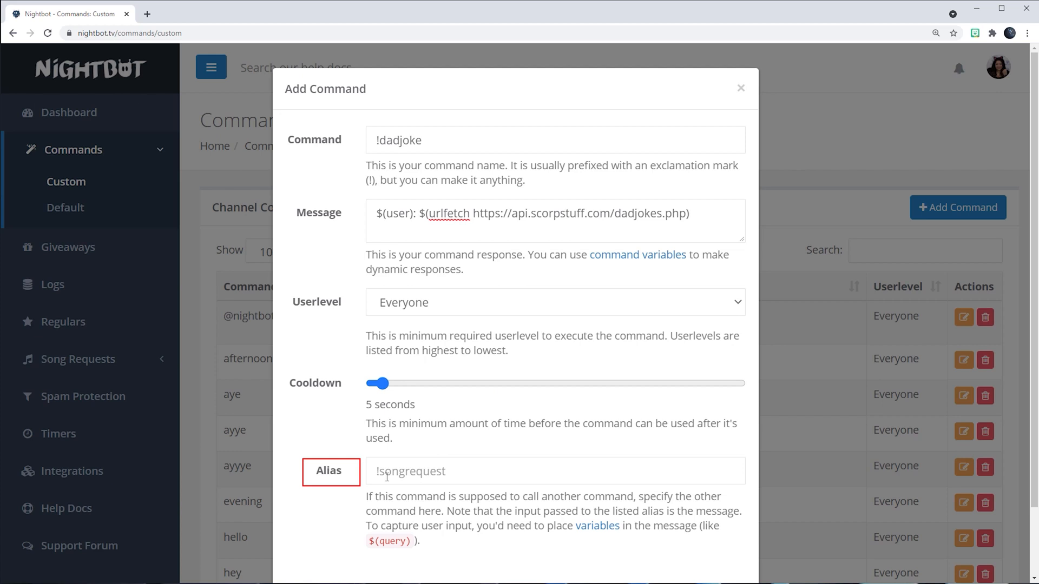
Submit the !dadjoke command so it appears in Custom Commands.
scroll(down, 3)
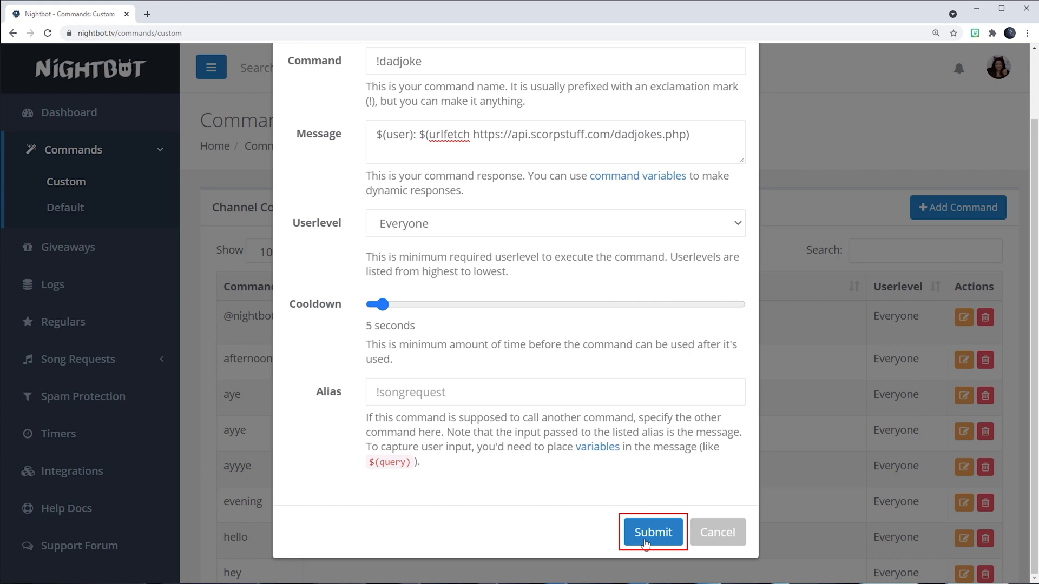
click(653, 532)
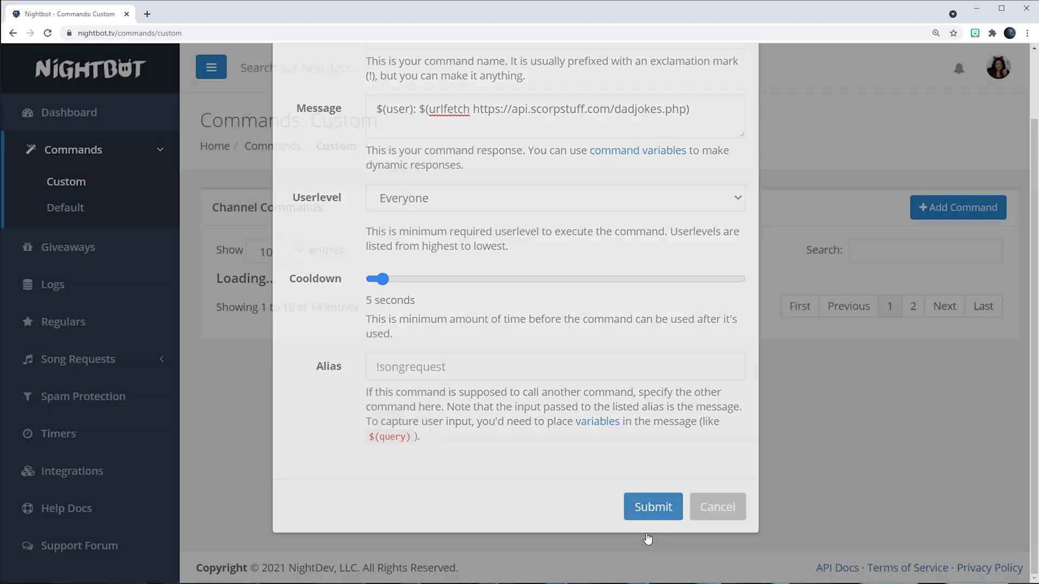
click(652, 507)
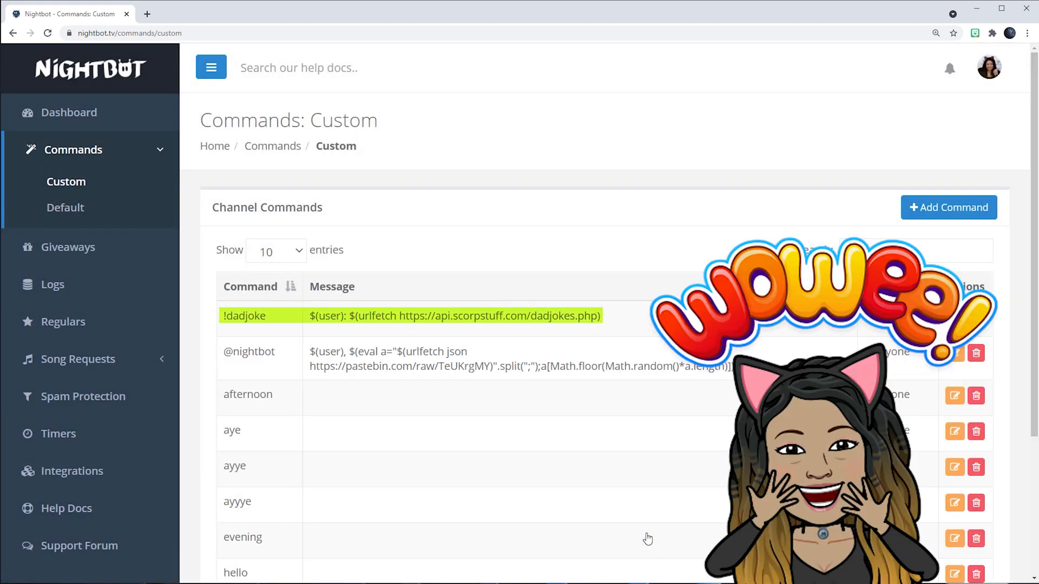